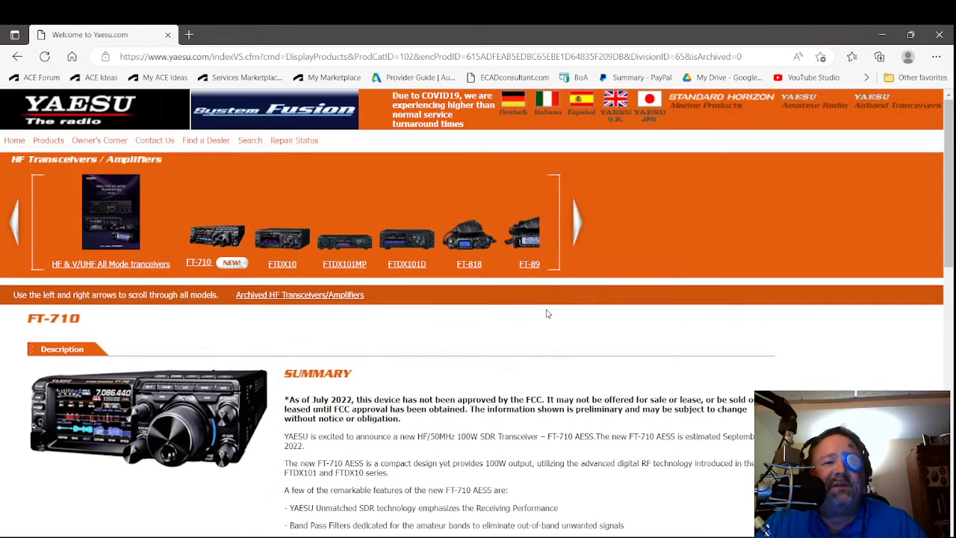
pyautogui.moveTo(156, 377)
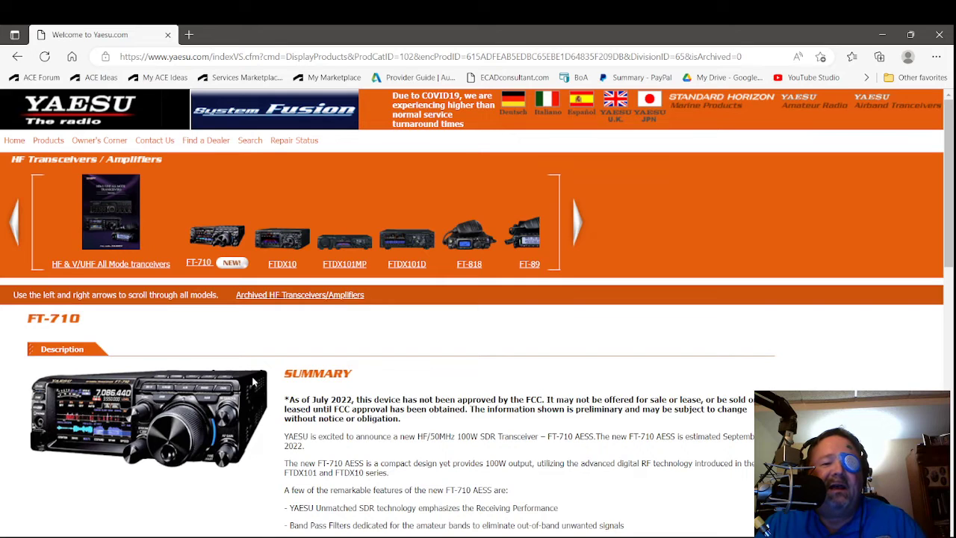
pyautogui.moveTo(428, 342)
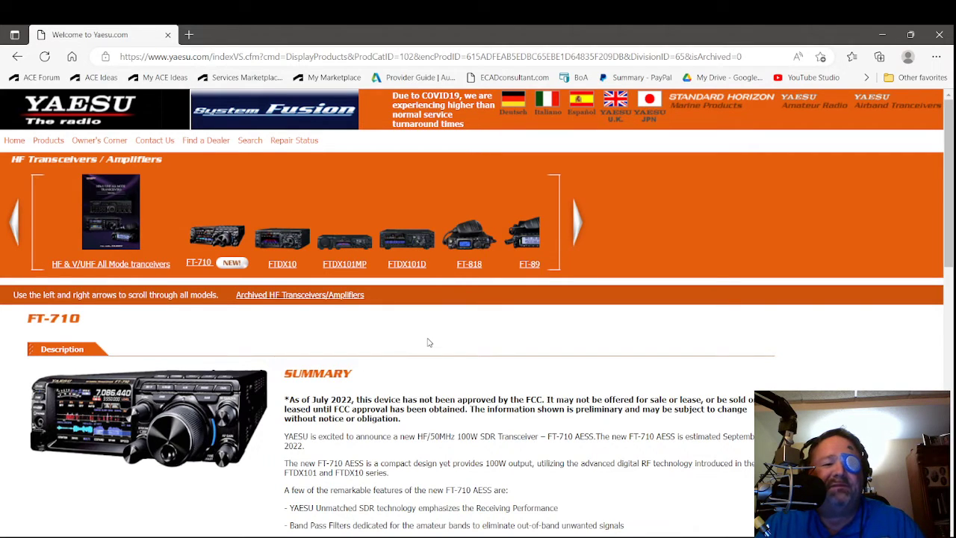
pyautogui.scroll(-3)
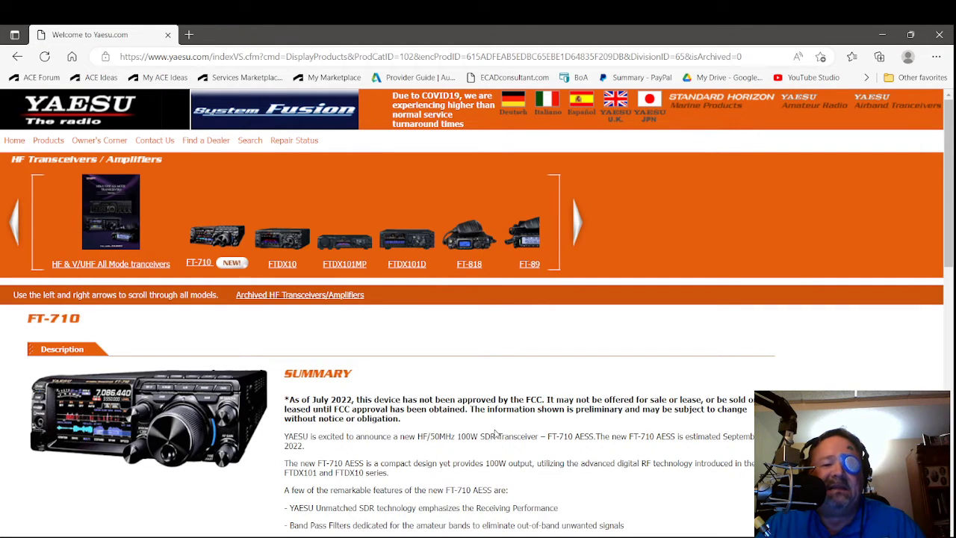
pyautogui.moveTo(211, 437)
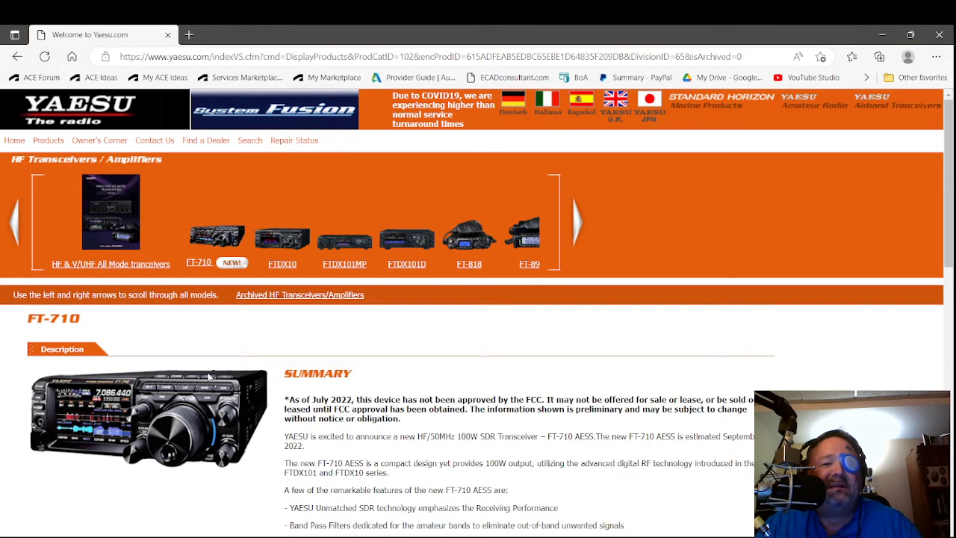
pyautogui.moveTo(220, 342)
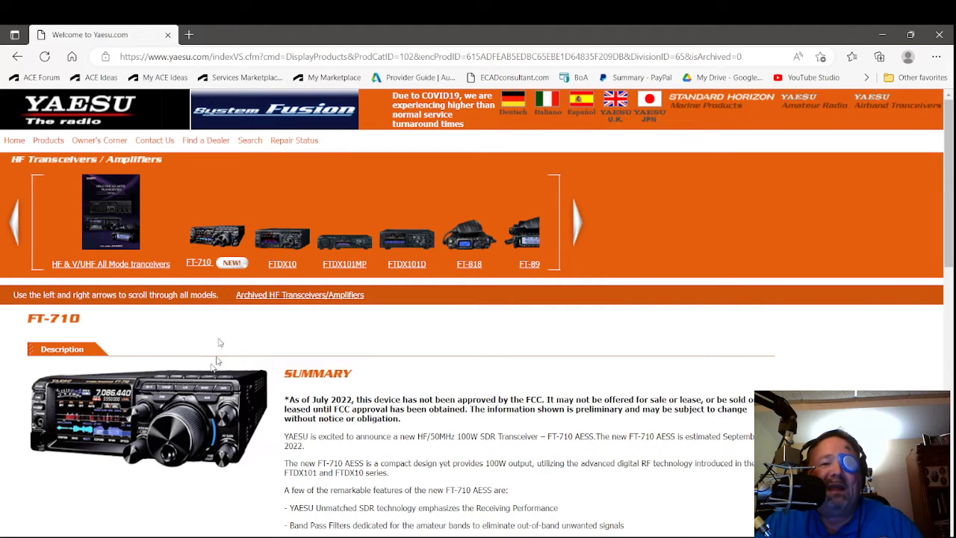
pyautogui.moveTo(363, 198)
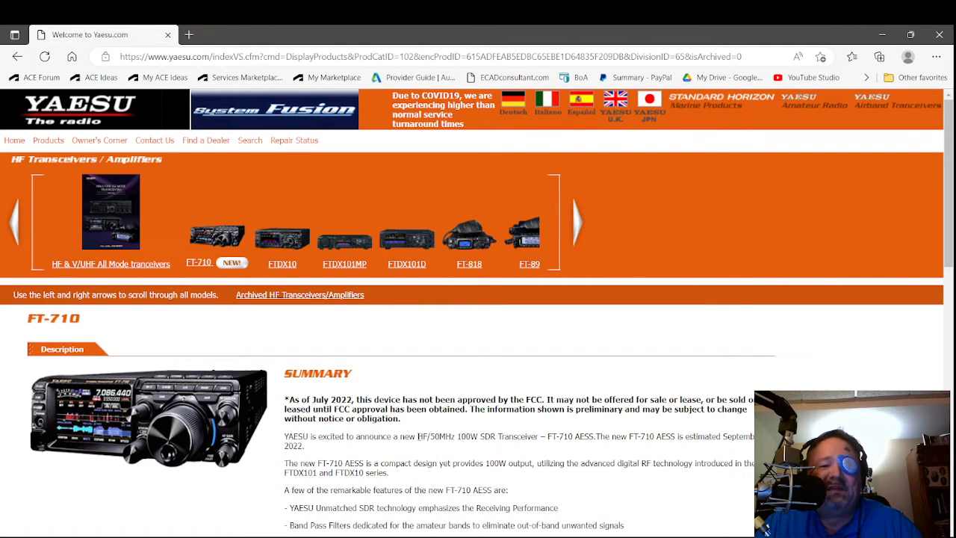
pyautogui.scroll(-3)
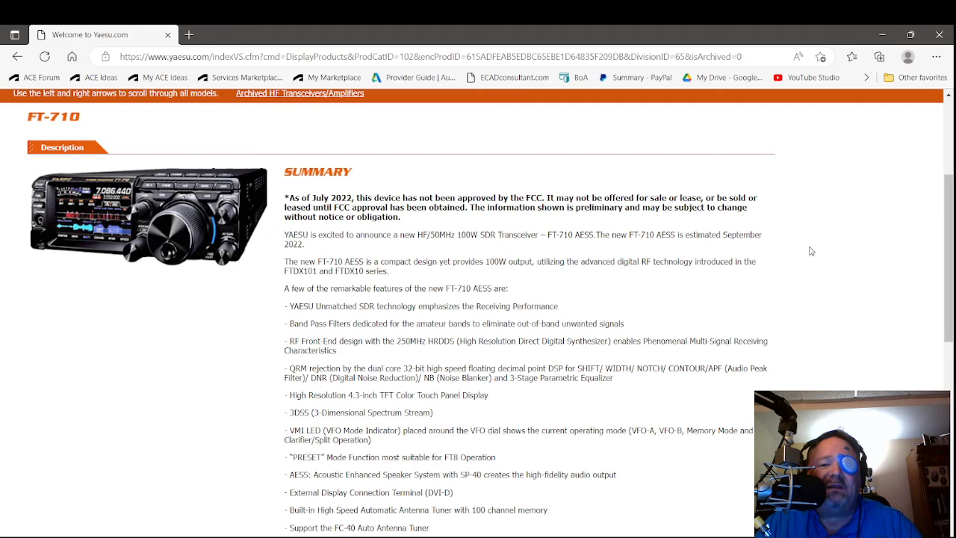
pyautogui.moveTo(846, 385)
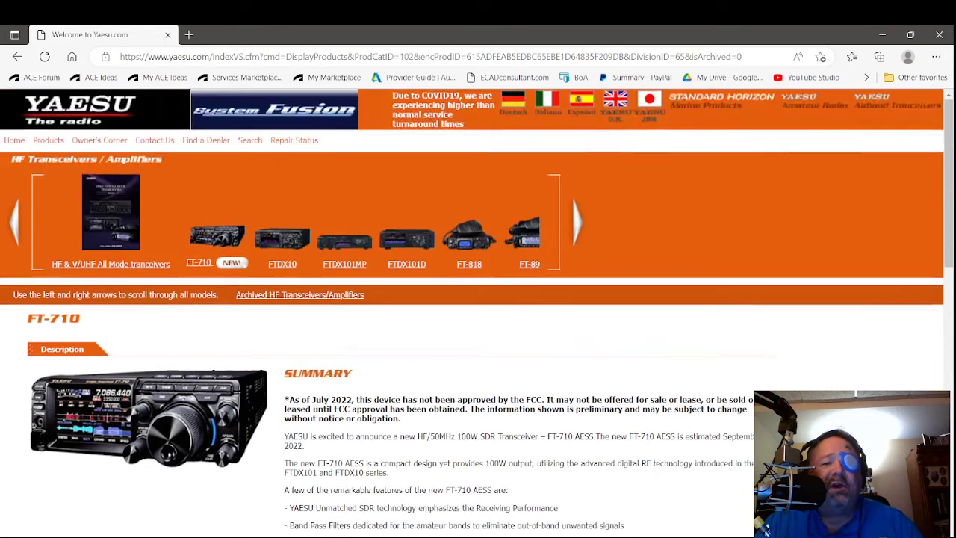
pyautogui.scroll(-3)
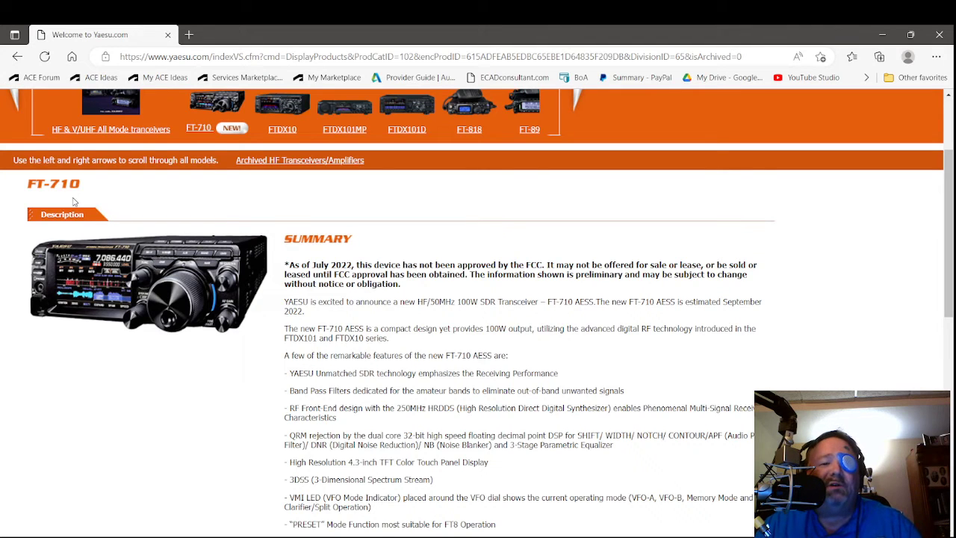
pyautogui.moveTo(98, 246)
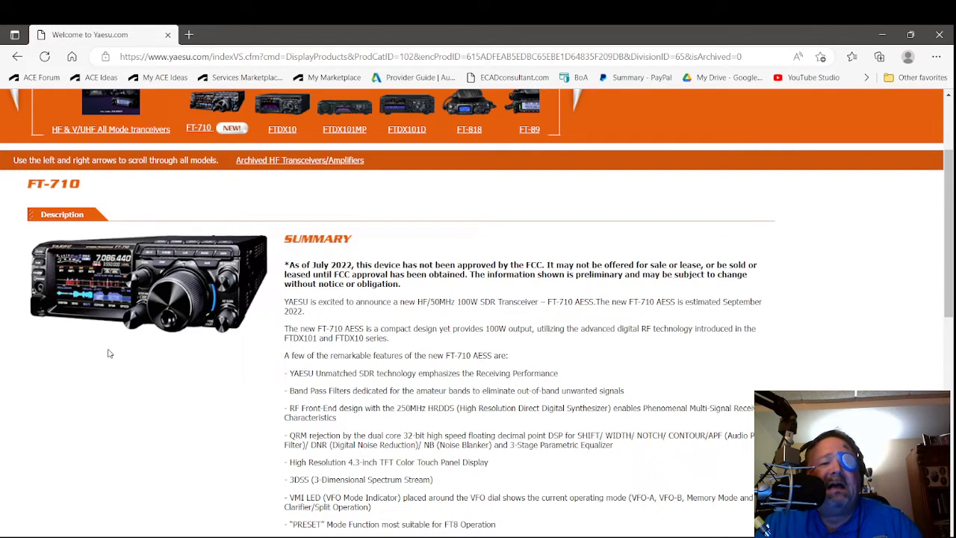
pyautogui.moveTo(159, 314)
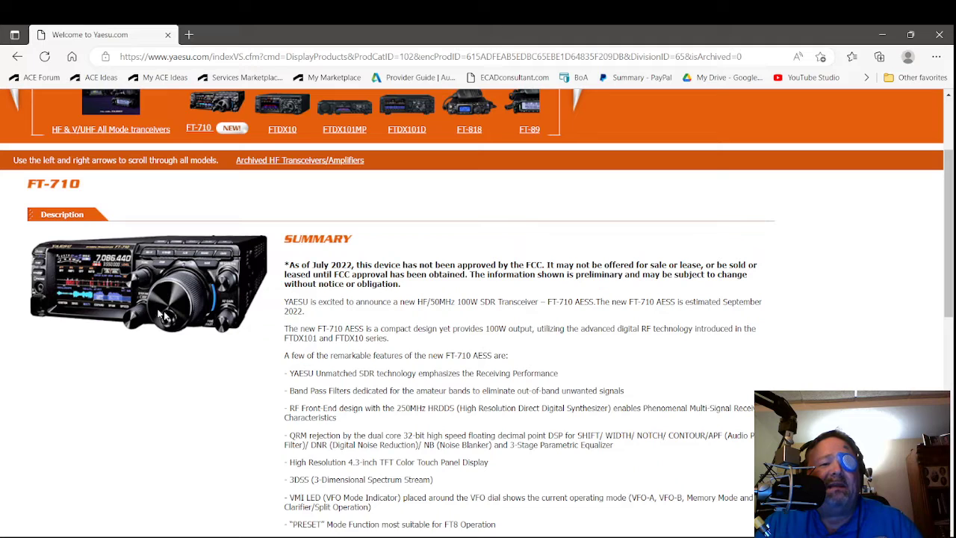
pyautogui.moveTo(265, 254)
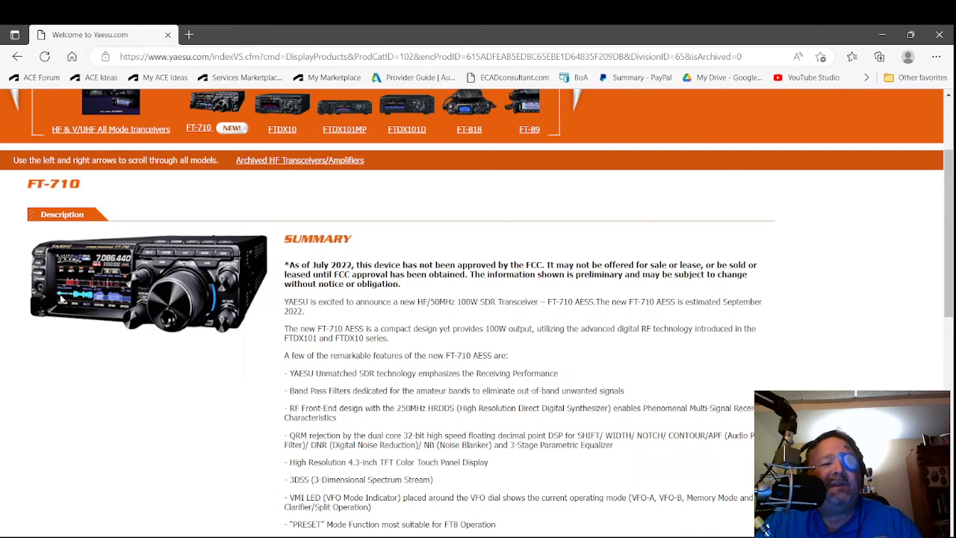
pyautogui.moveTo(127, 277)
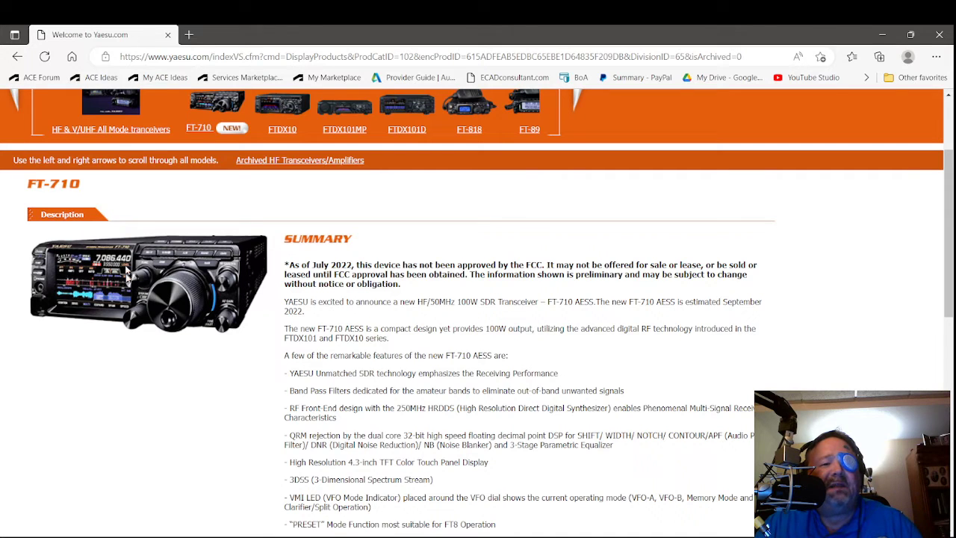
pyautogui.moveTo(77, 299)
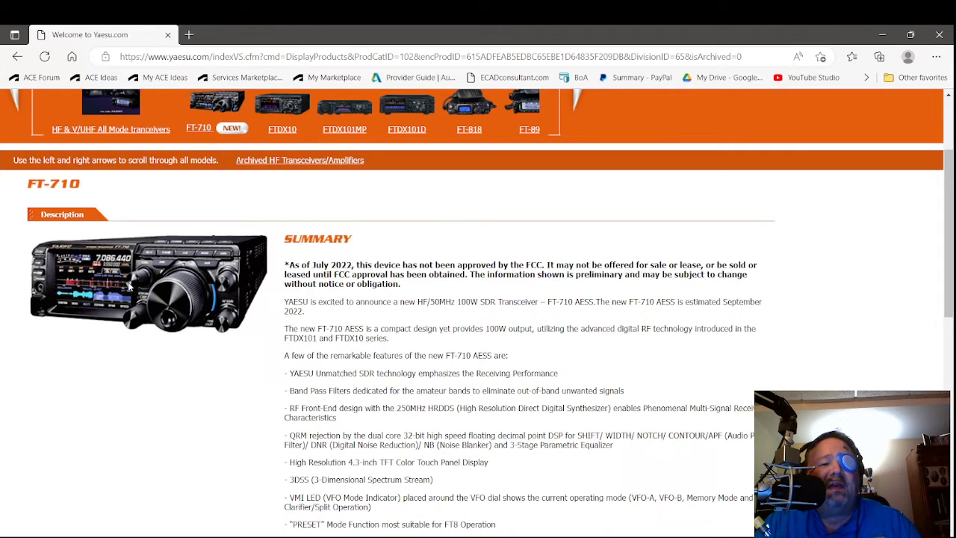
pyautogui.moveTo(69, 292)
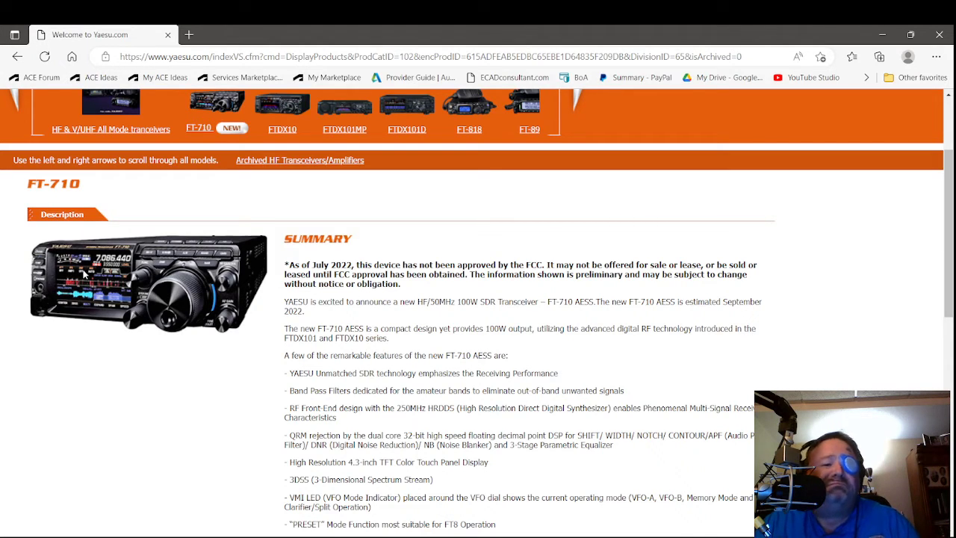
pyautogui.moveTo(119, 312)
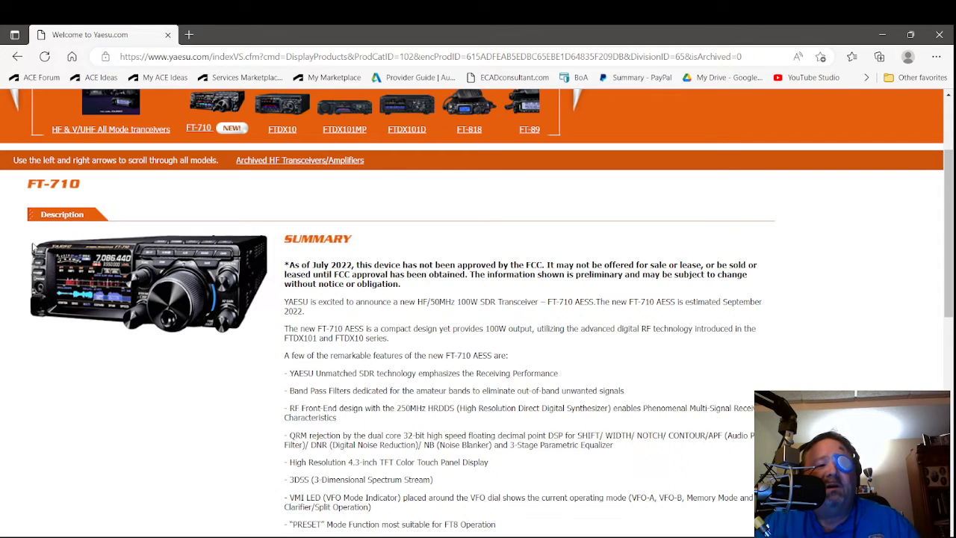
pyautogui.moveTo(41, 246)
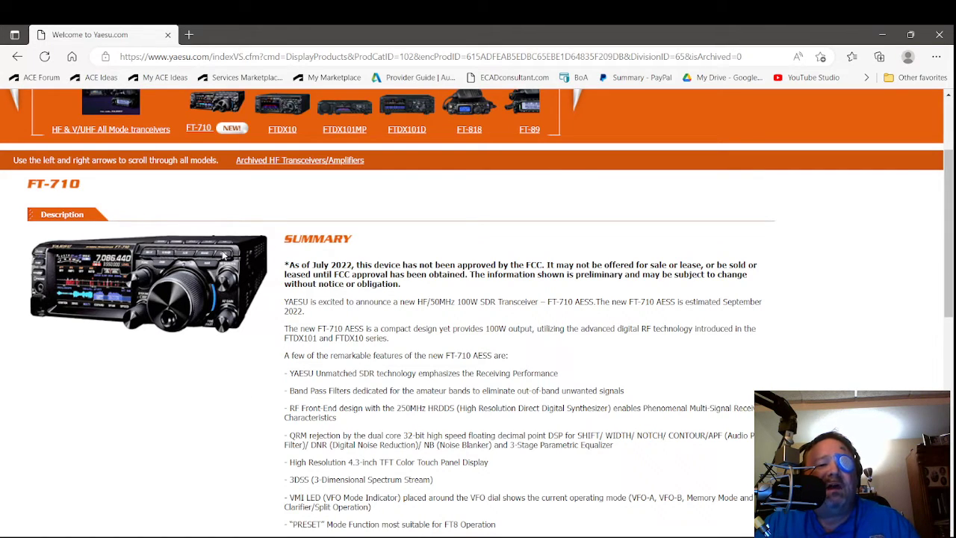
pyautogui.moveTo(194, 257)
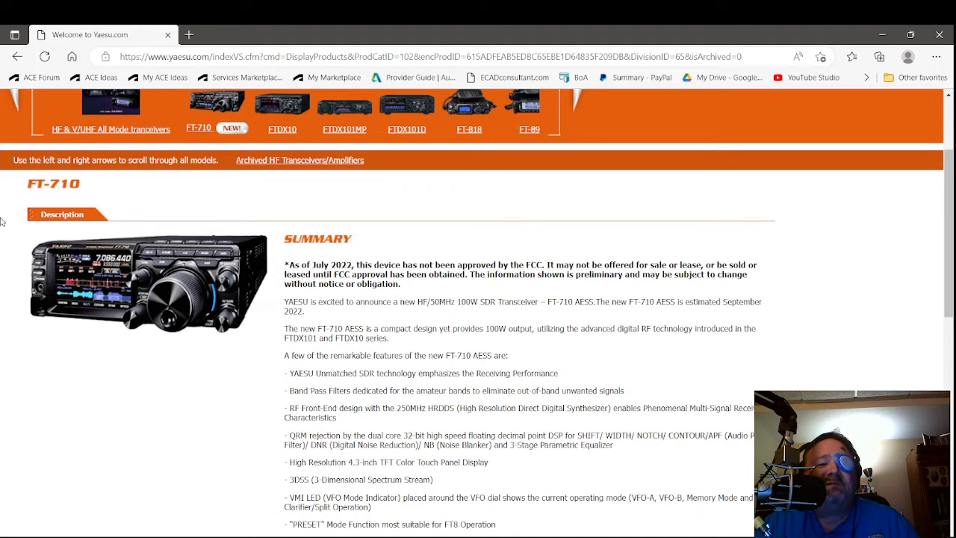
pyautogui.moveTo(220, 268)
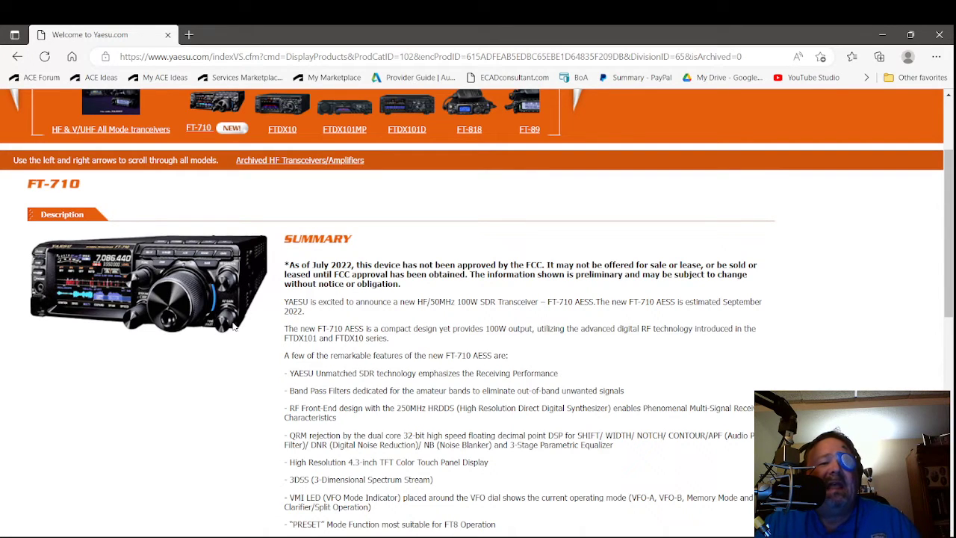
pyautogui.moveTo(67, 296)
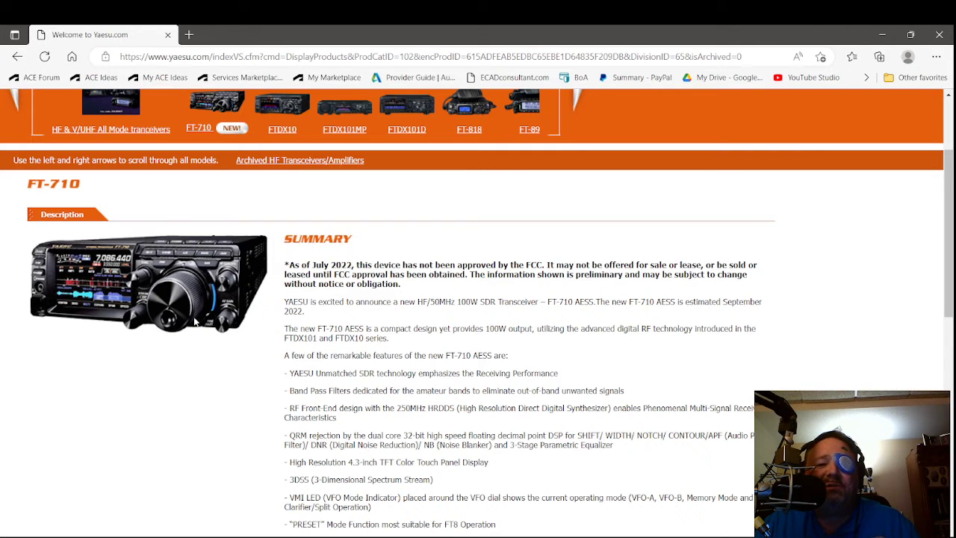
pyautogui.moveTo(194, 448)
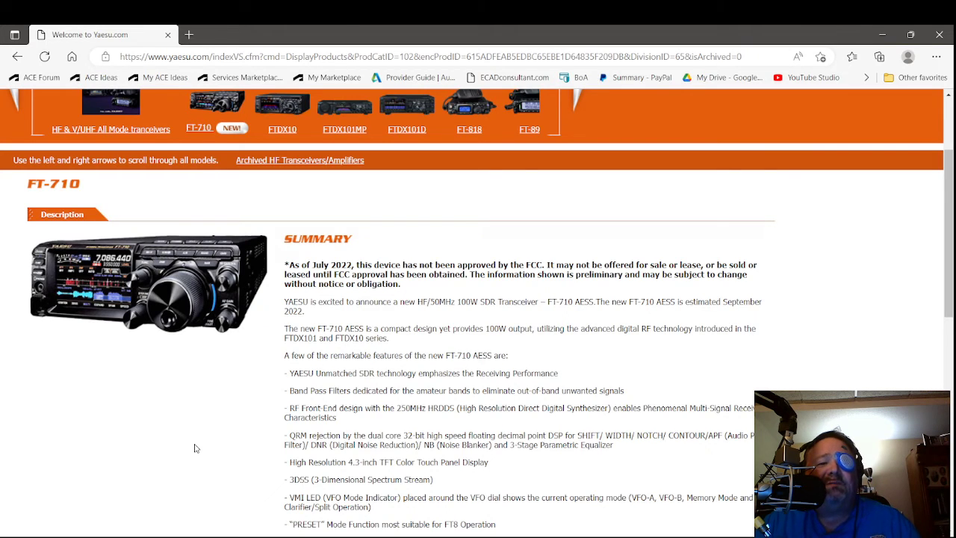
pyautogui.moveTo(198, 297)
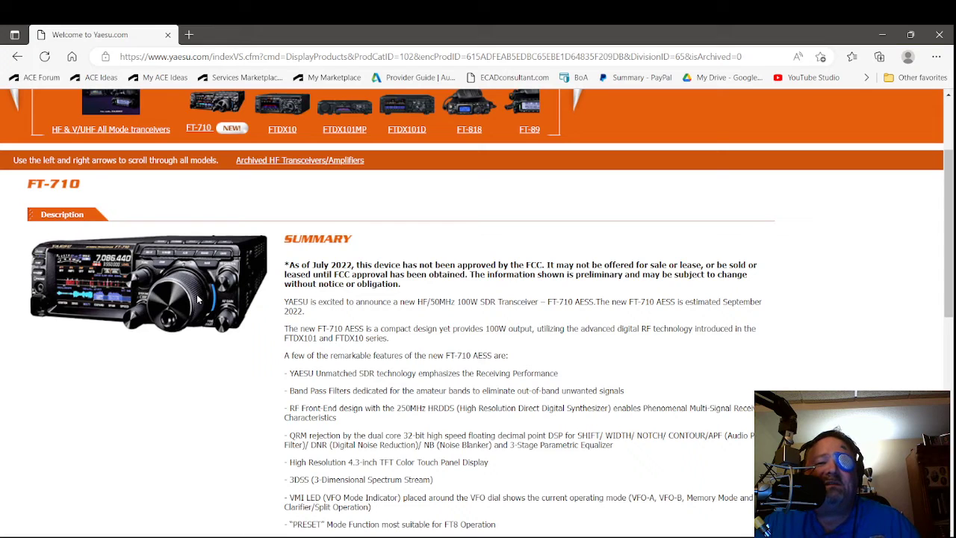
pyautogui.moveTo(202, 224)
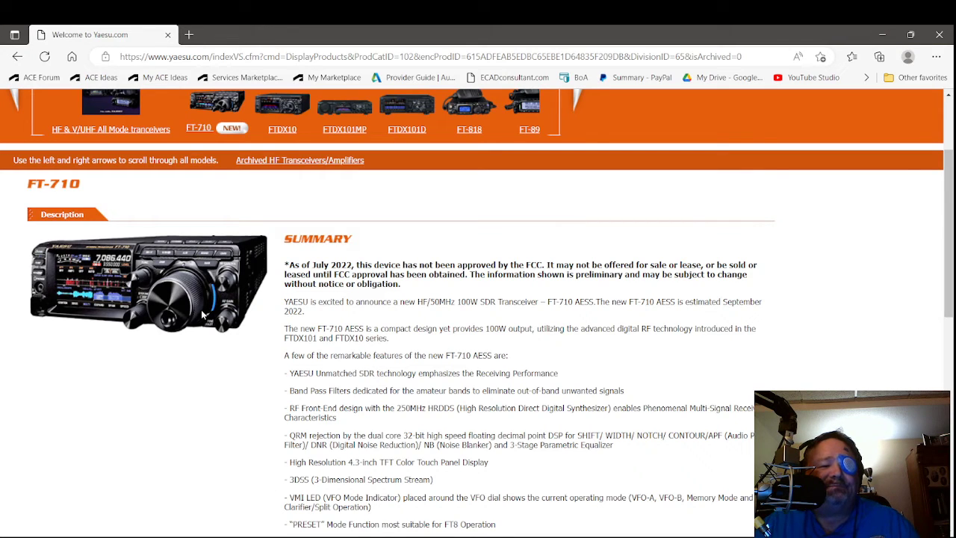
pyautogui.moveTo(88, 271)
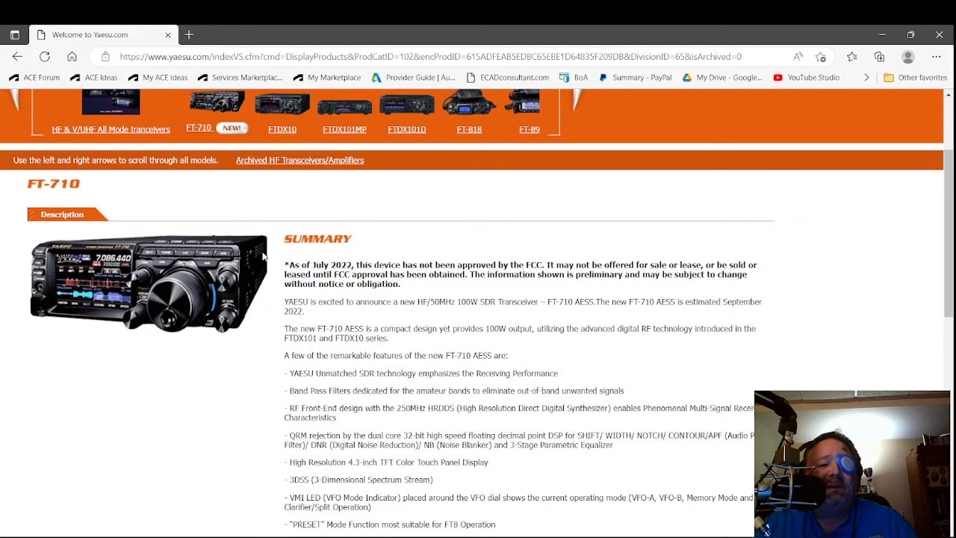
pyautogui.moveTo(257, 331)
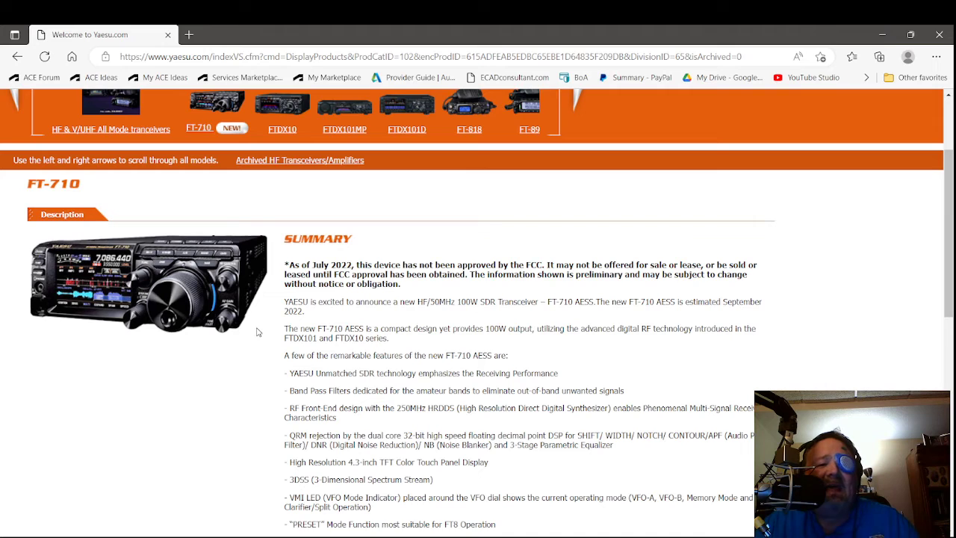
pyautogui.moveTo(209, 337)
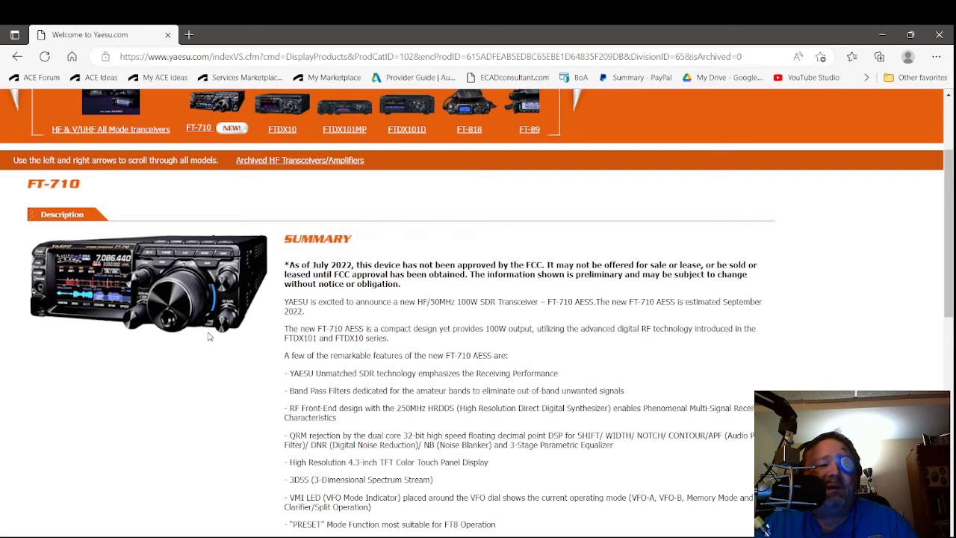
pyautogui.moveTo(21, 404)
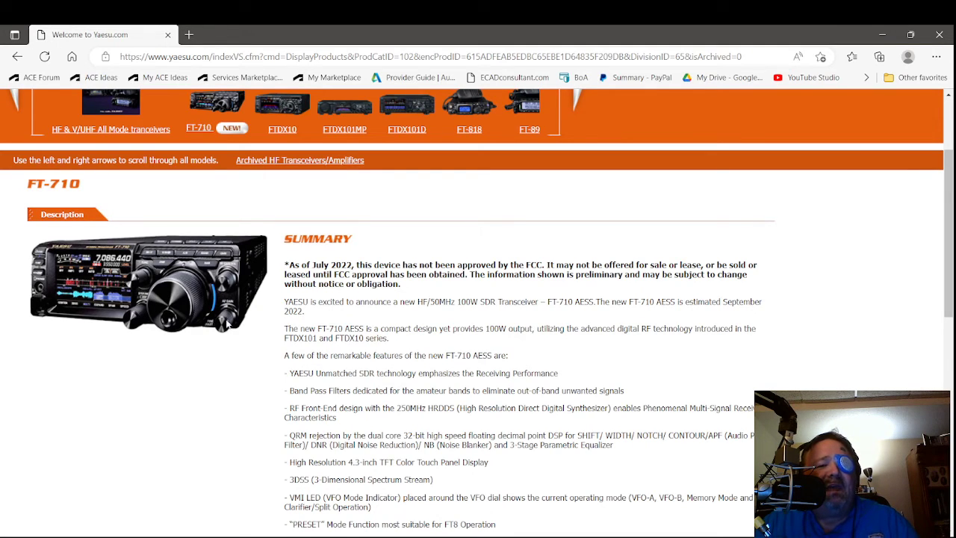
pyautogui.moveTo(251, 256)
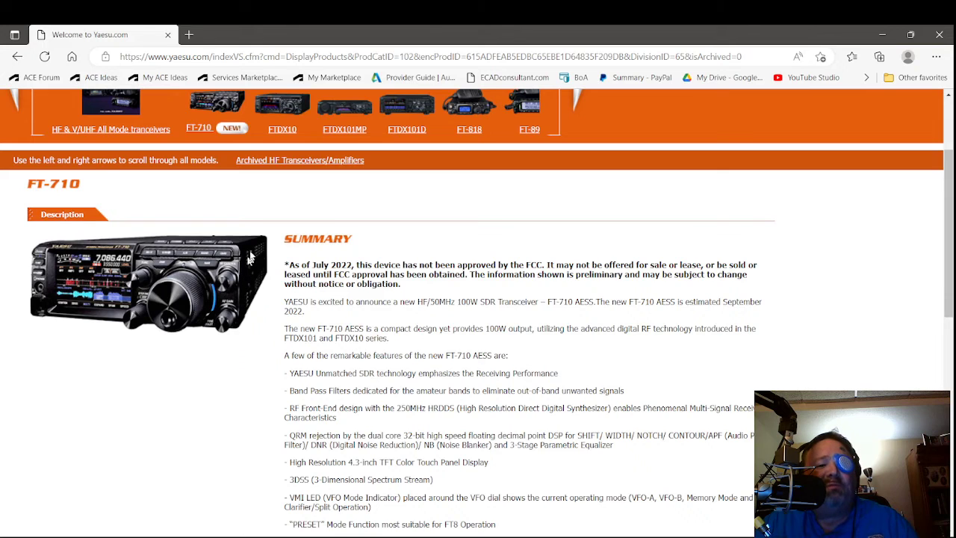
pyautogui.moveTo(157, 267)
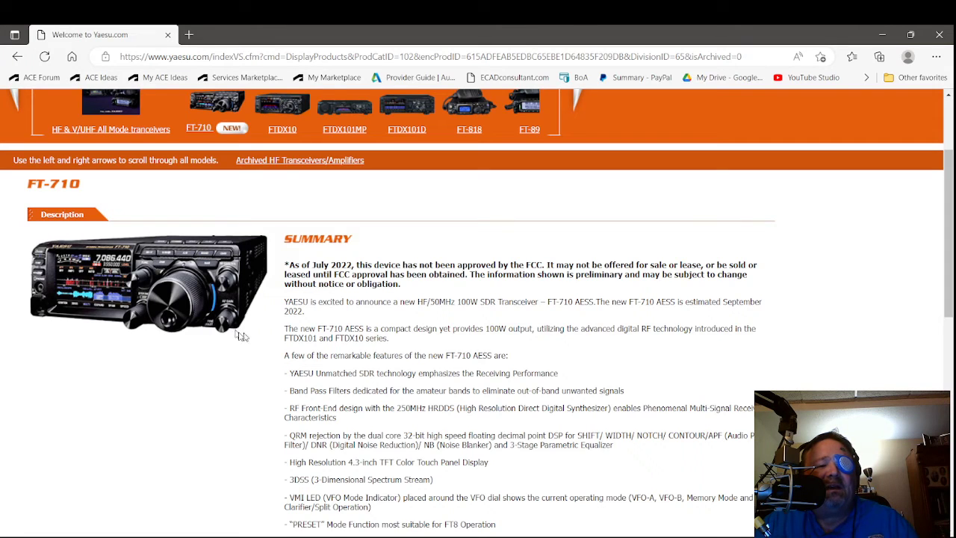
pyautogui.moveTo(262, 226)
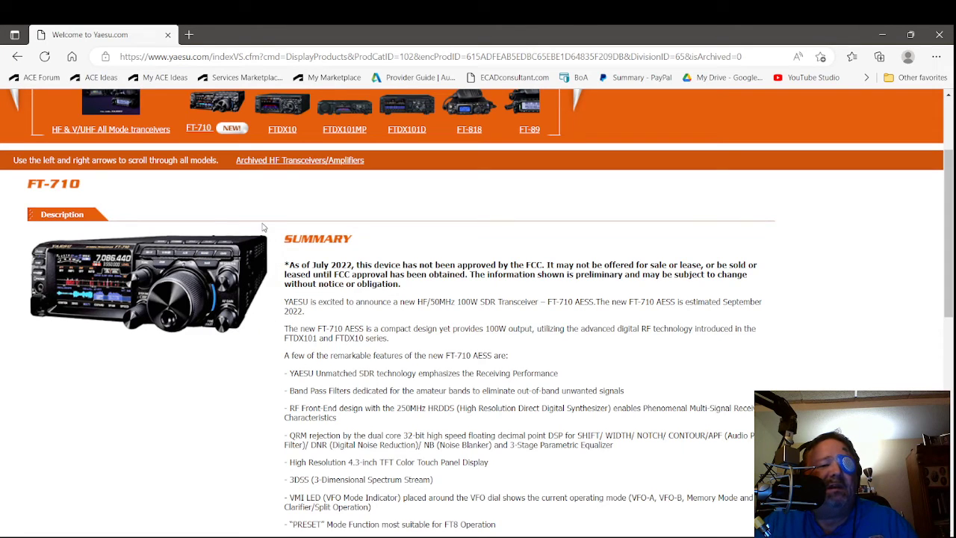
pyautogui.moveTo(7, 197)
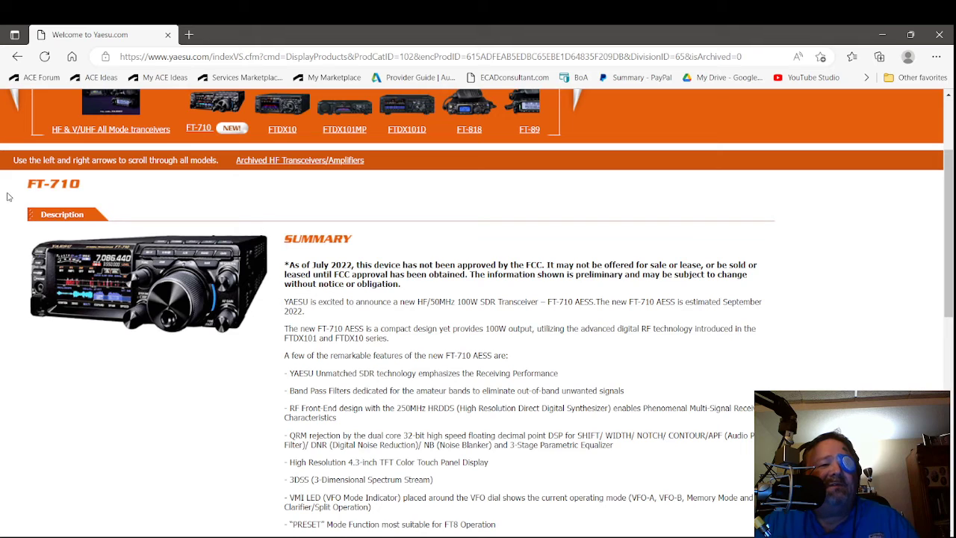